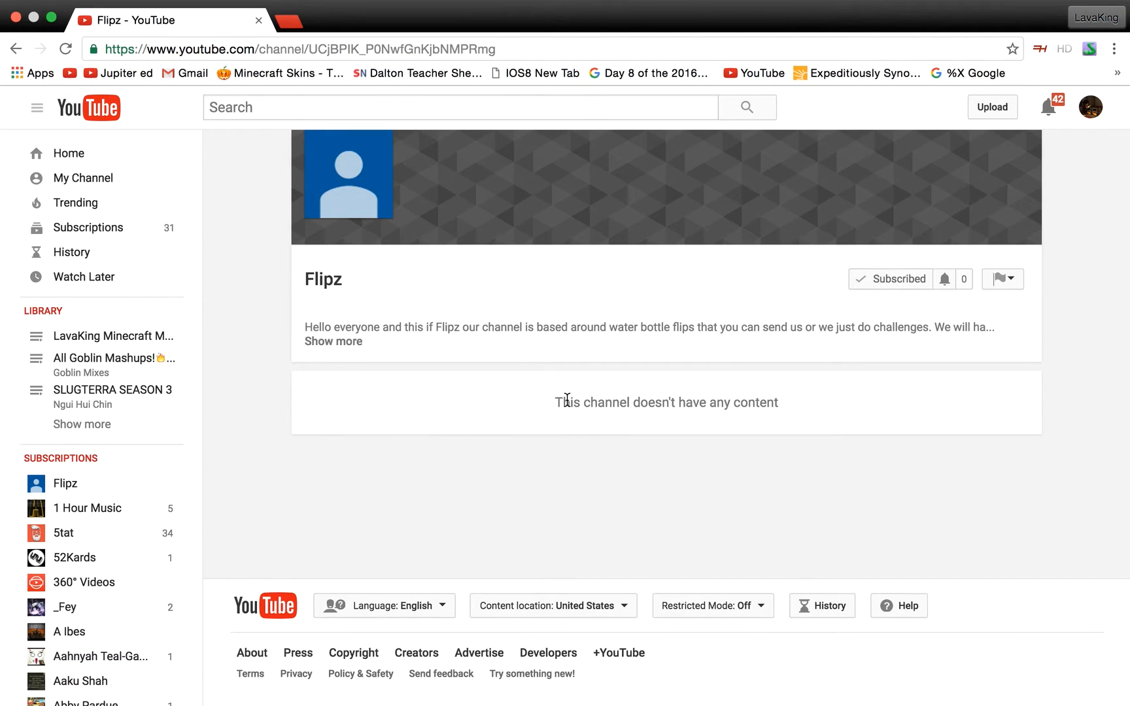
{"action": "mouse_move", "coordinate": [350, 354]}
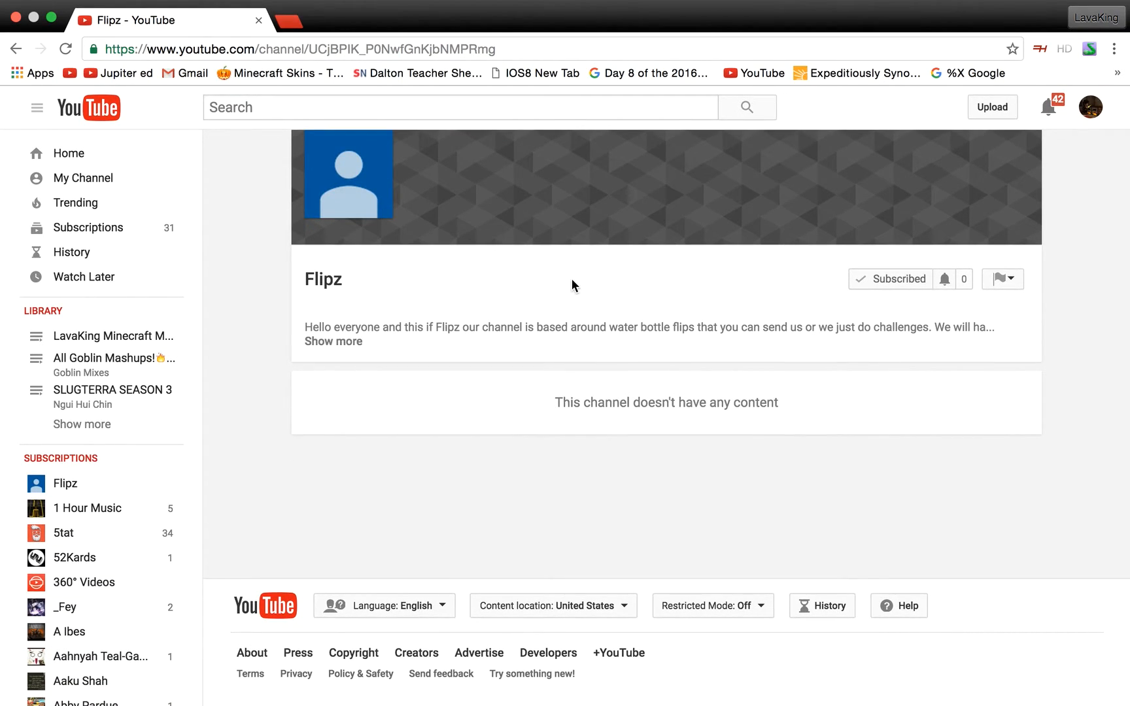
{"action": "mouse_move", "coordinate": [324, 353]}
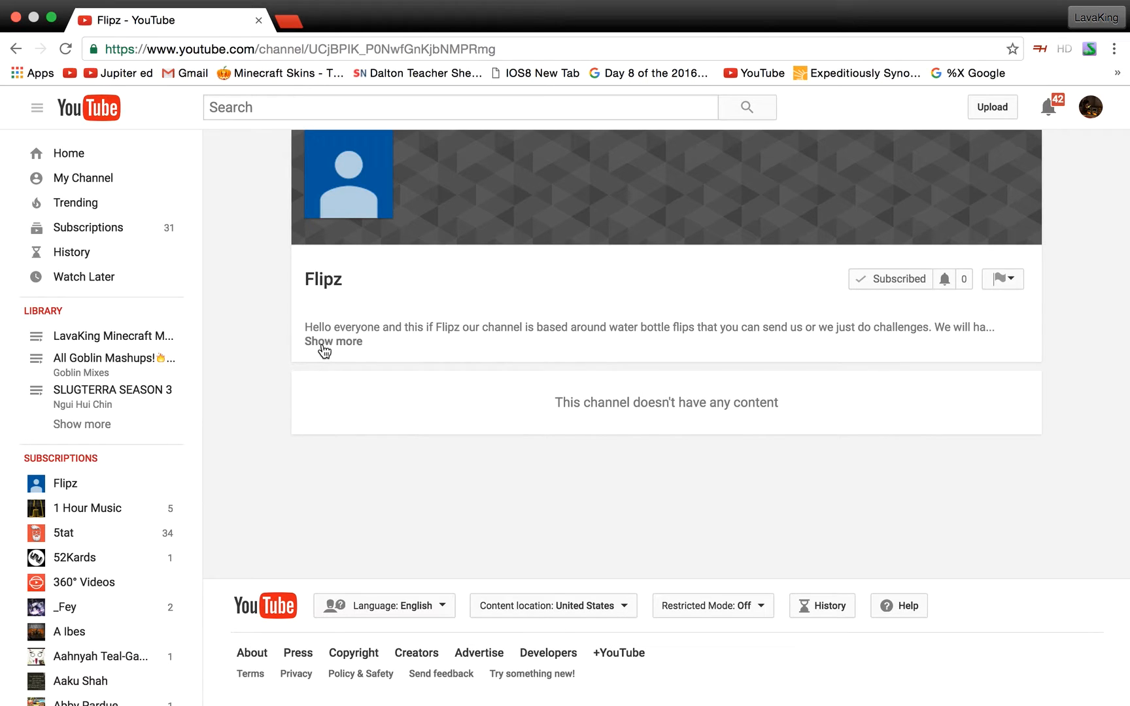
Expand the Flipz channel description, briefly highlighting part of its water bottle flips text
{"action": "left_click", "coordinate": [334, 341]}
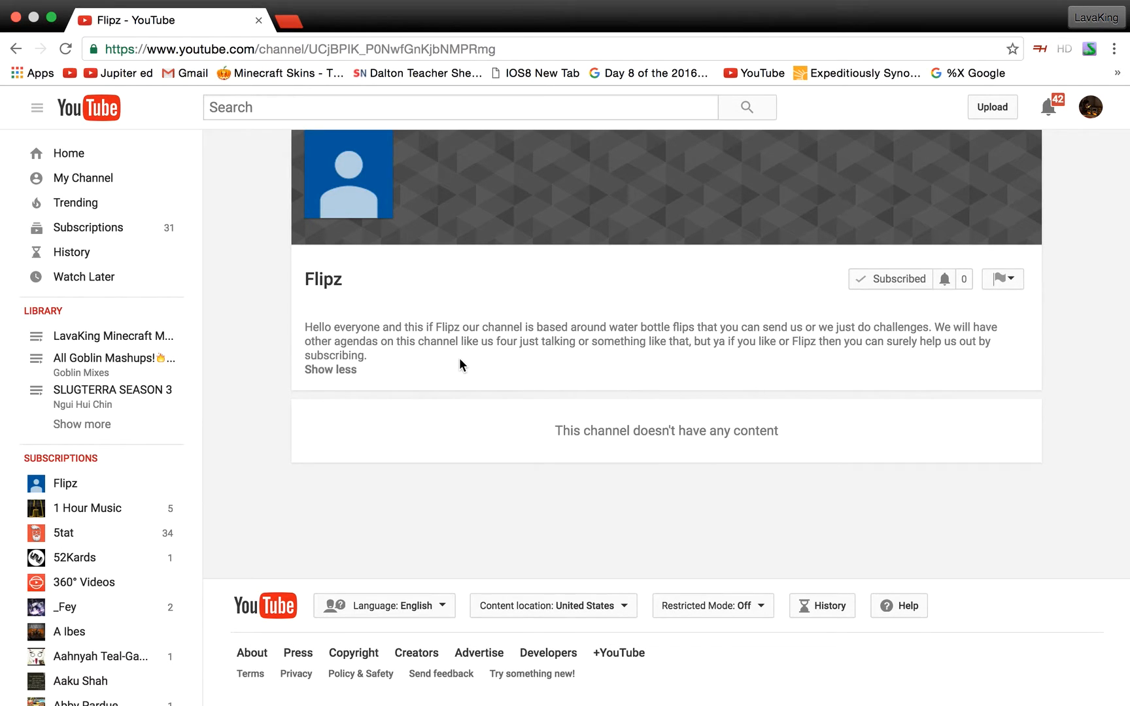
{"action": "mouse_move", "coordinate": [838, 664]}
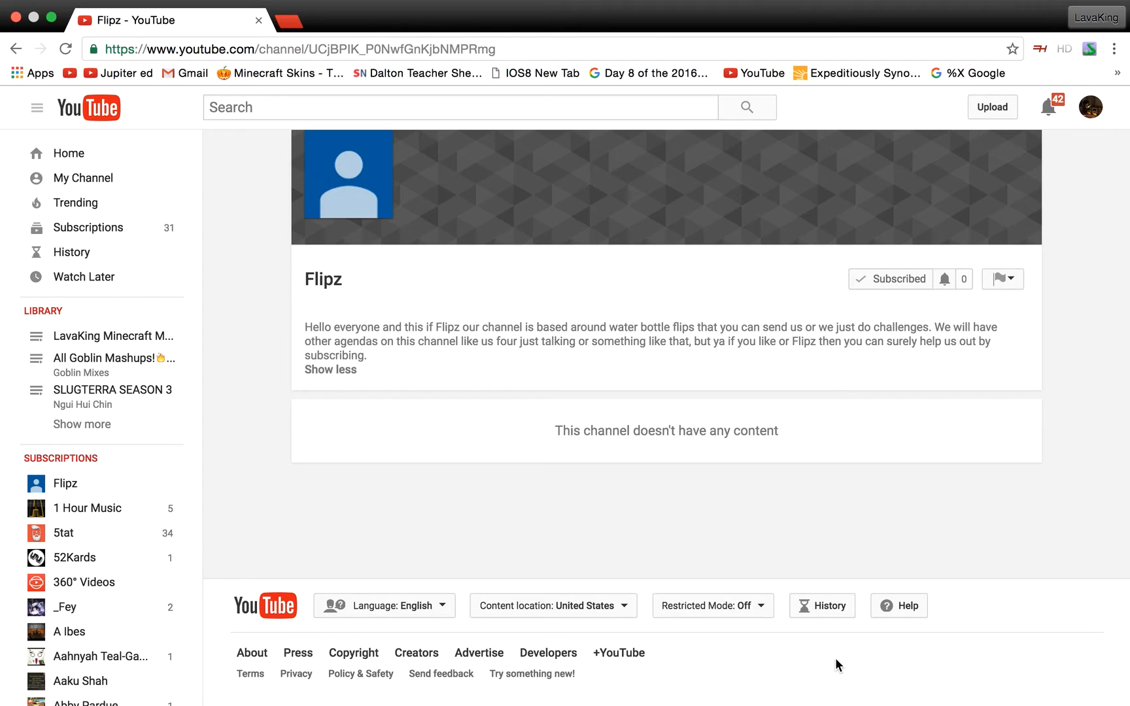
{"action": "mouse_move", "coordinate": [818, 432]}
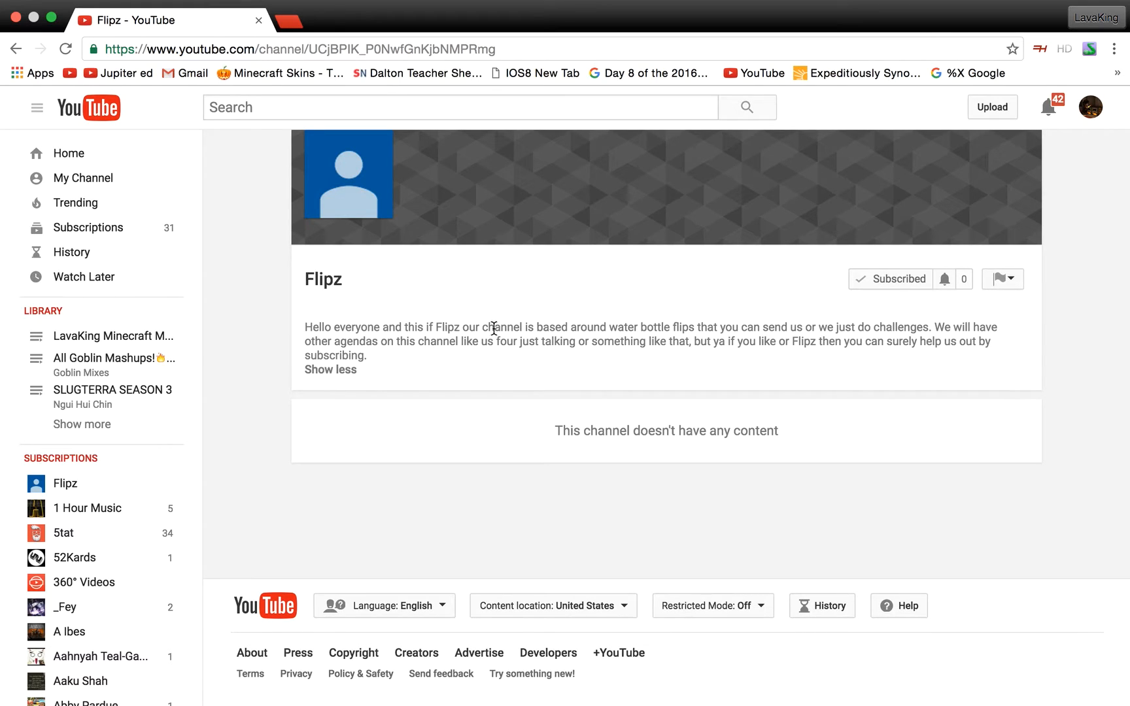
{"action": "left_click_drag", "start_coordinate": [491, 327], "coordinate": [840, 356]}
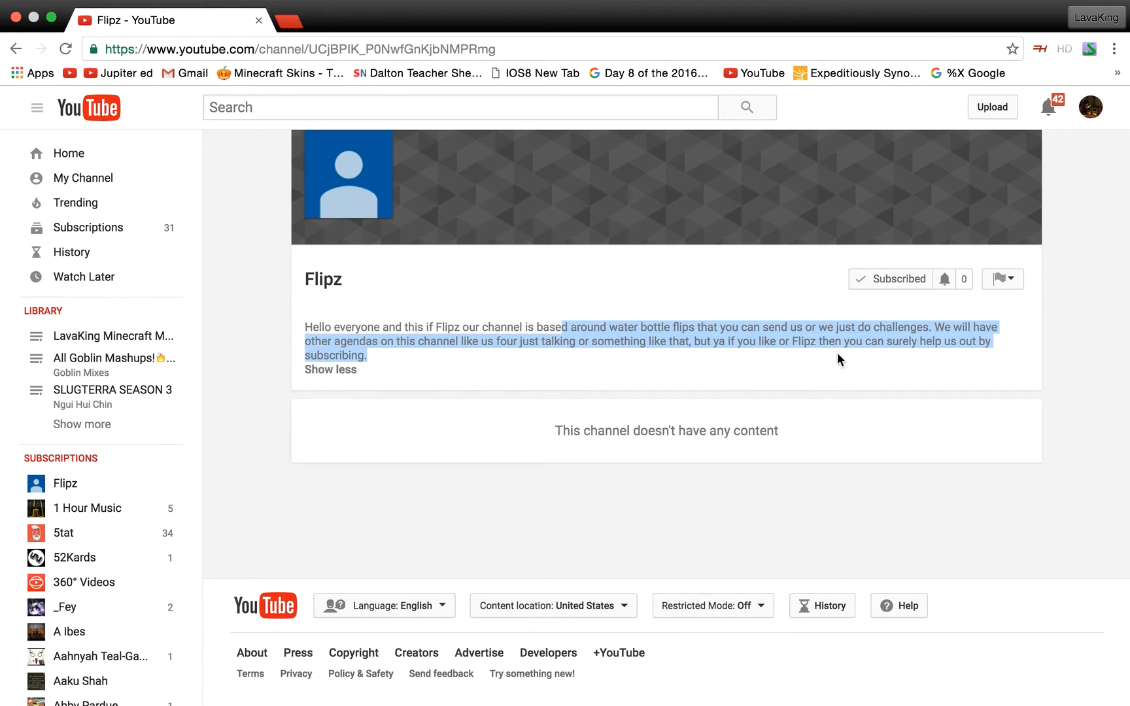
{"action": "left_click", "coordinate": [818, 381]}
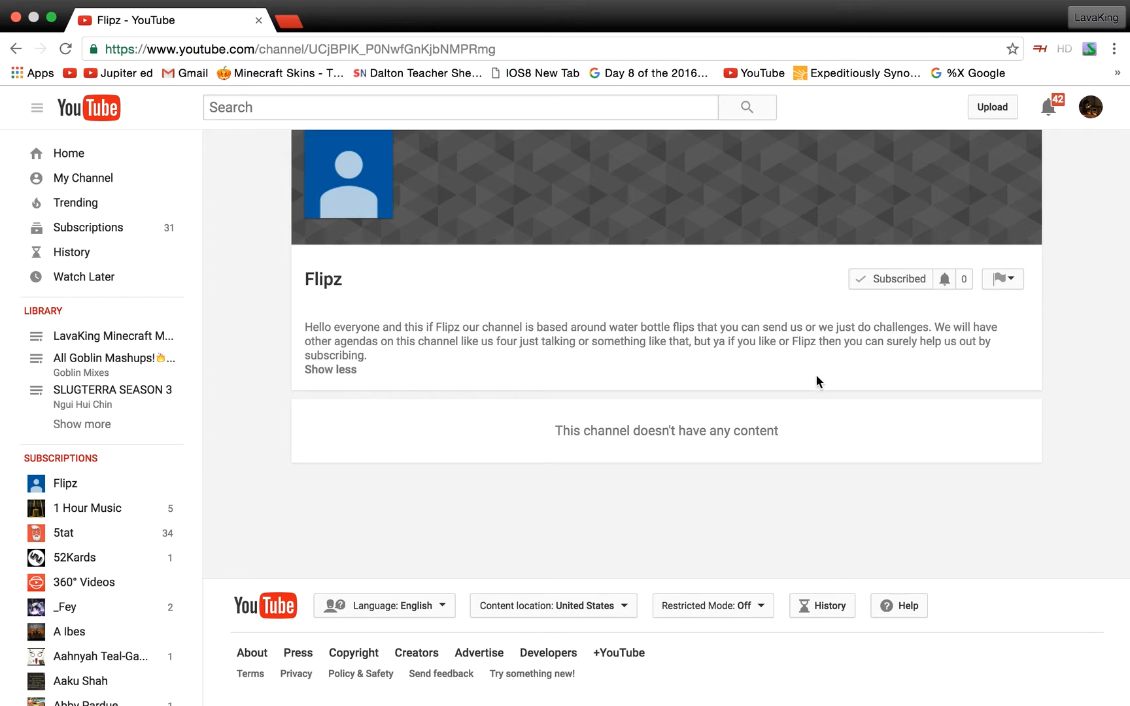
{"action": "mouse_move", "coordinate": [913, 284]}
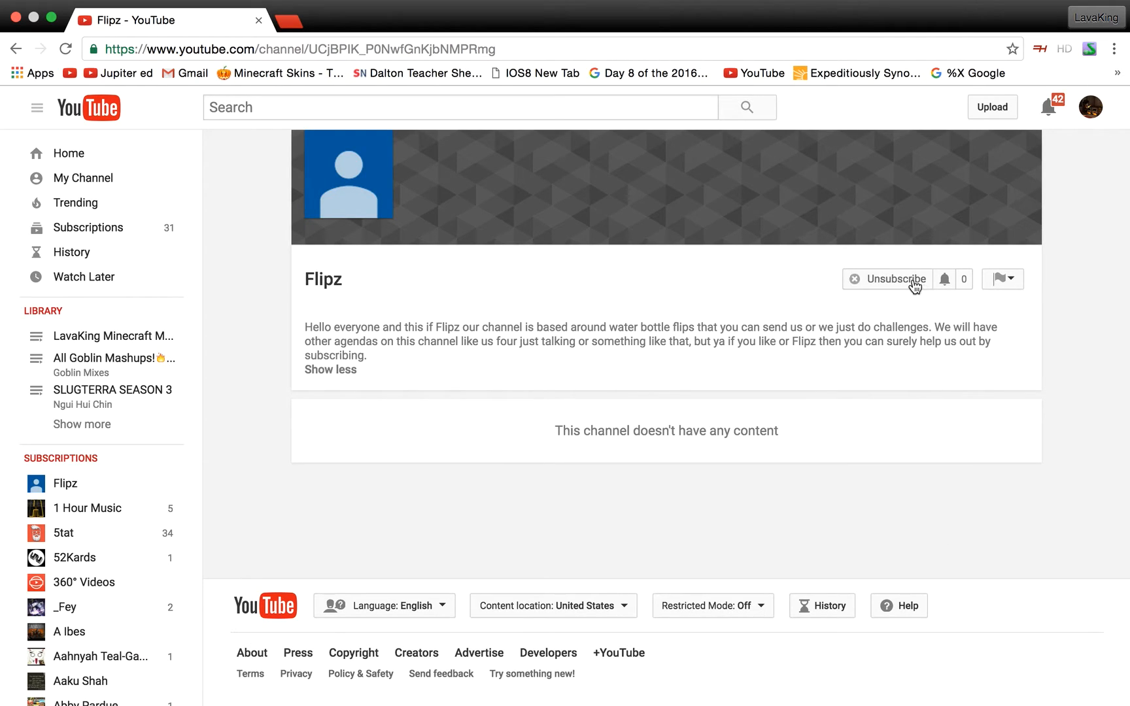
Collapse the Flipz channel description back to its one-line 'Show less' preview
{"action": "left_click", "coordinate": [897, 279]}
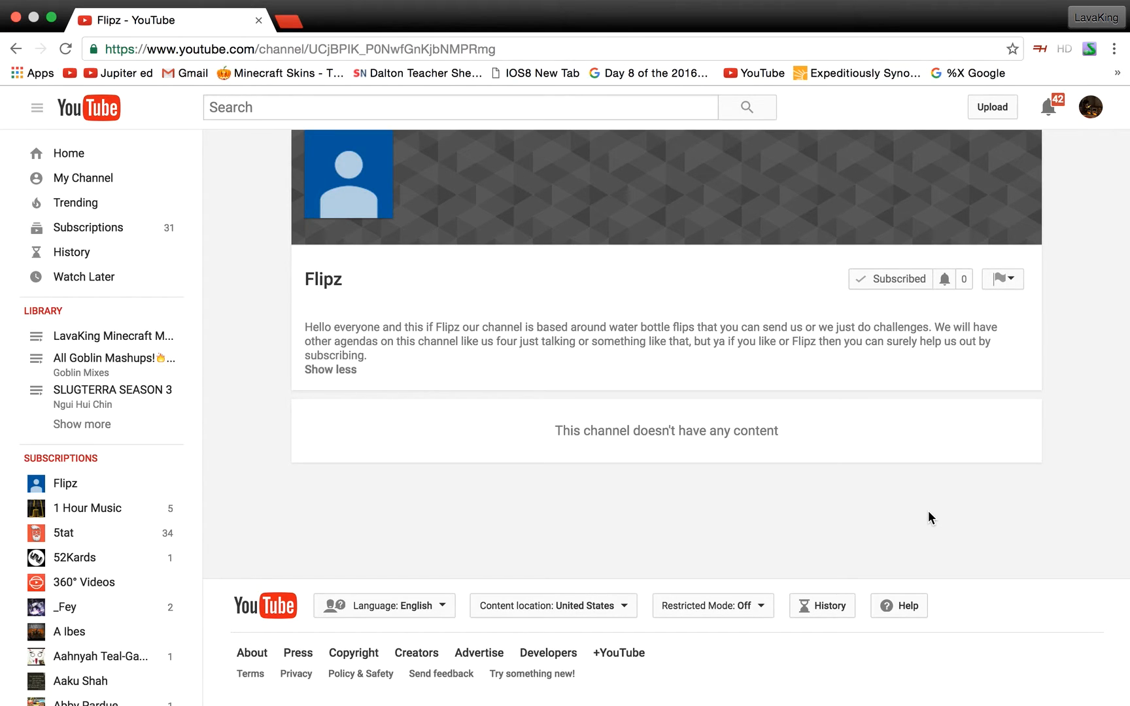
{"action": "mouse_move", "coordinate": [733, 463]}
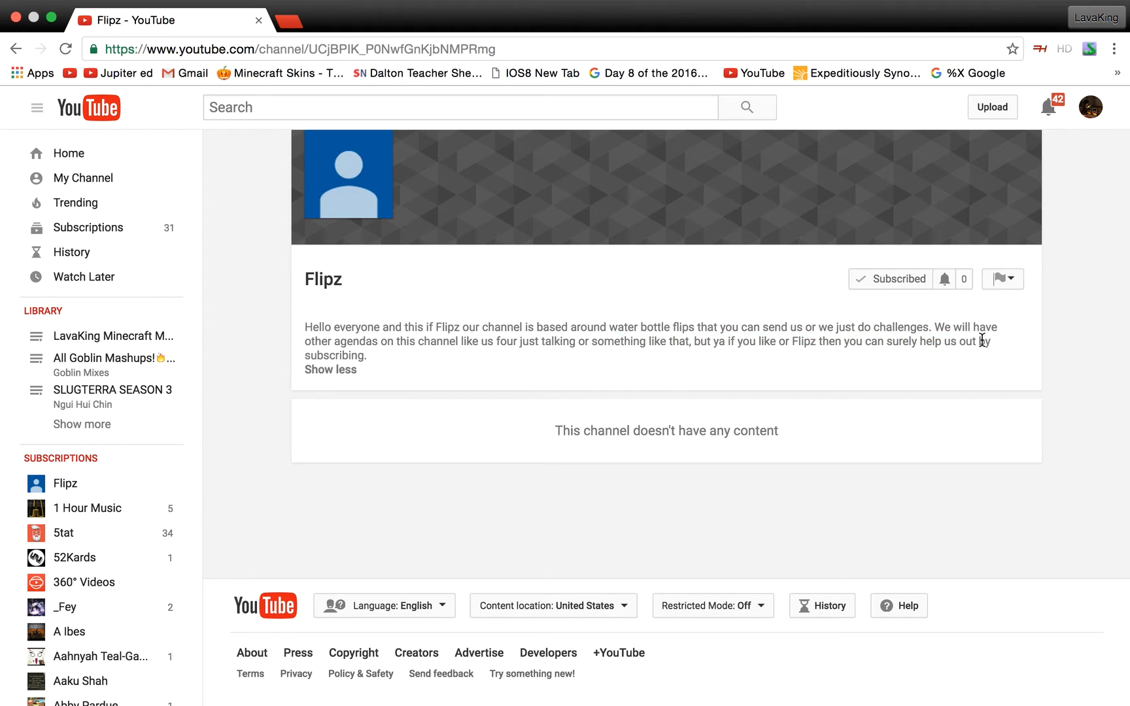
{"action": "mouse_move", "coordinate": [677, 152]}
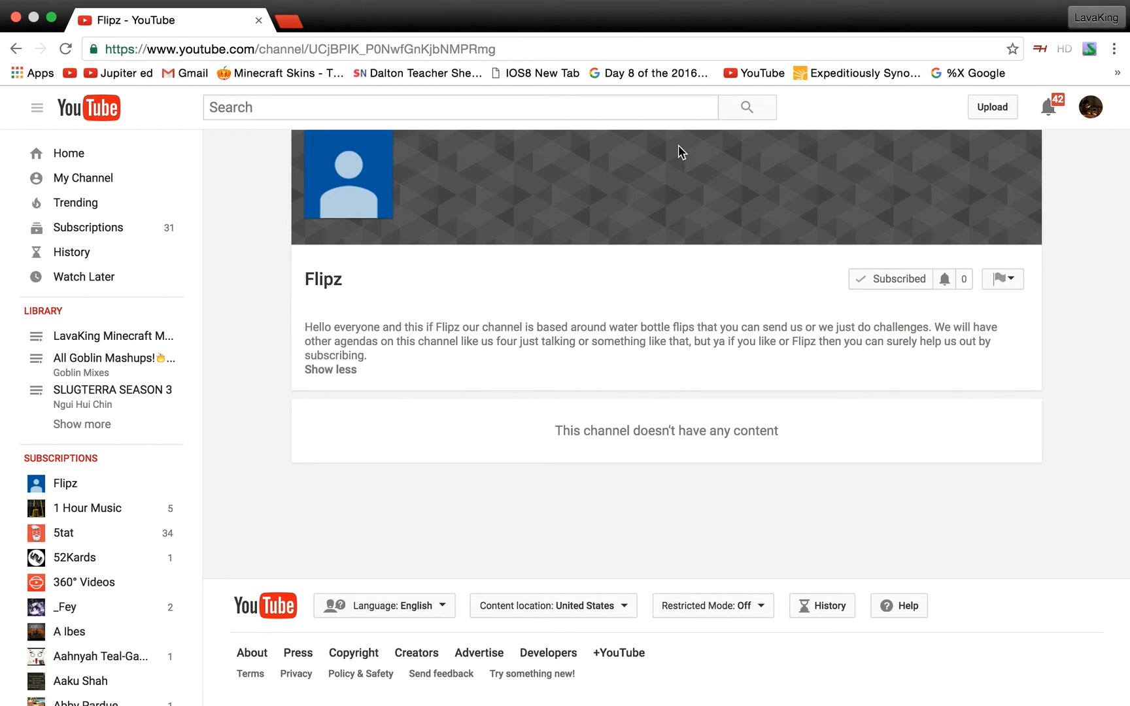
{"action": "mouse_move", "coordinate": [363, 377]}
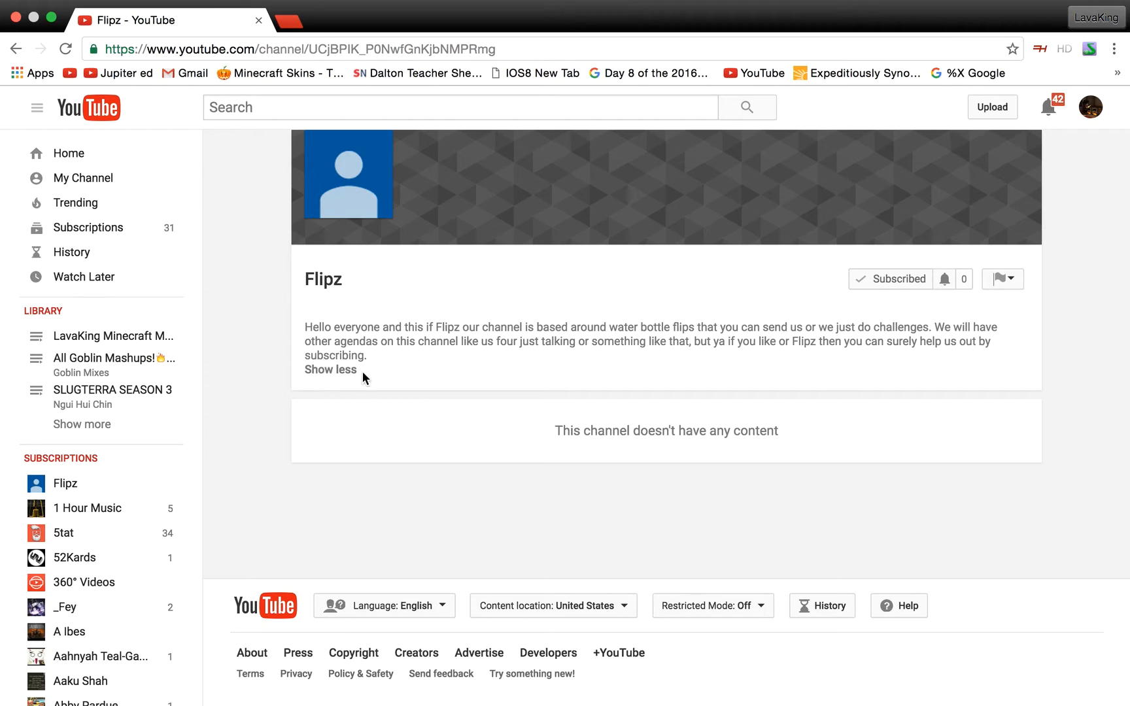
{"action": "left_click", "coordinate": [331, 369]}
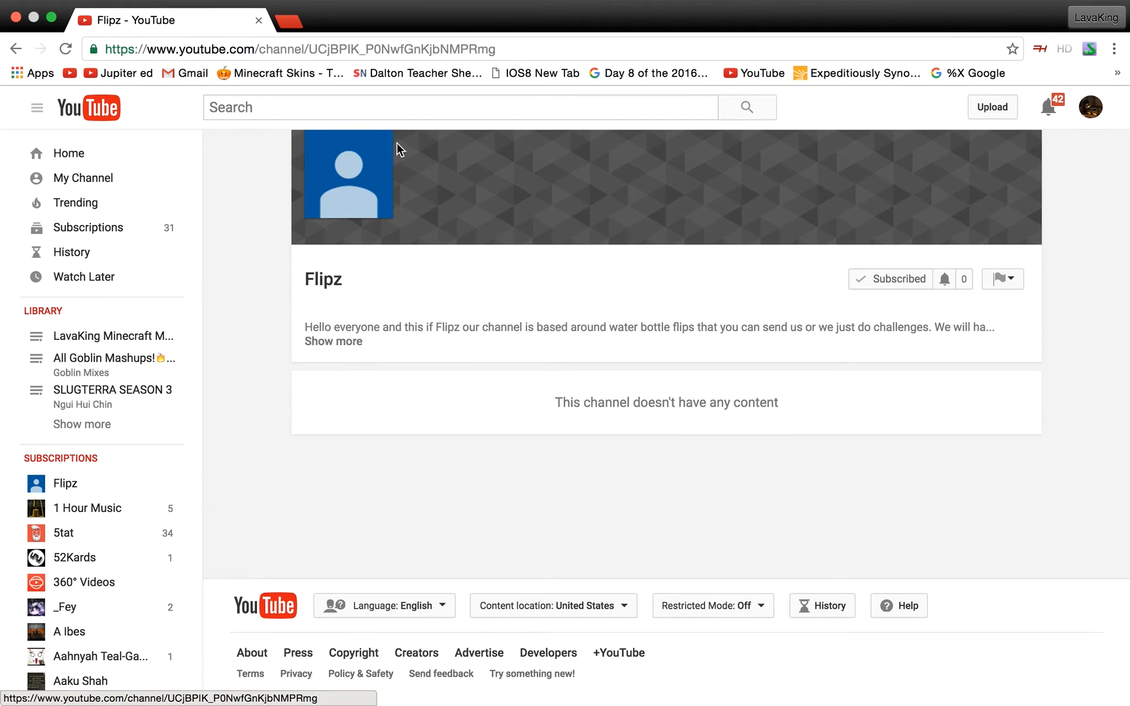
{"action": "mouse_move", "coordinate": [518, 329]}
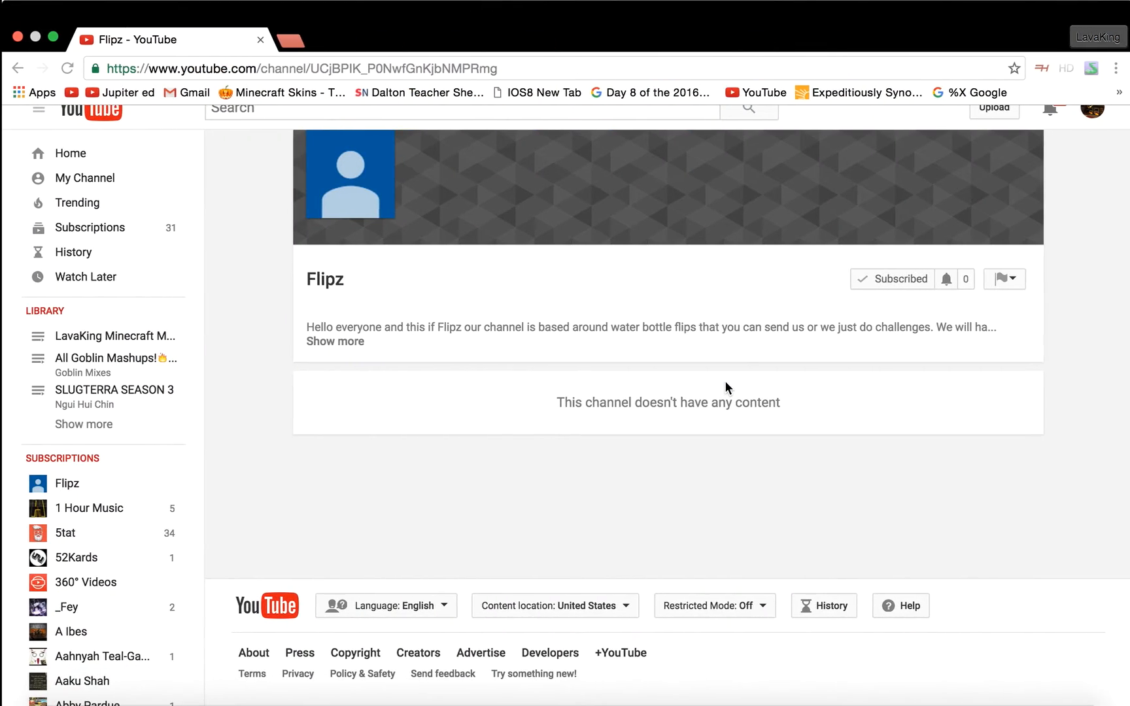
Re-expand the Flipz channel description, leaving the Subscribed button unchanged
{"action": "left_click", "coordinate": [335, 342]}
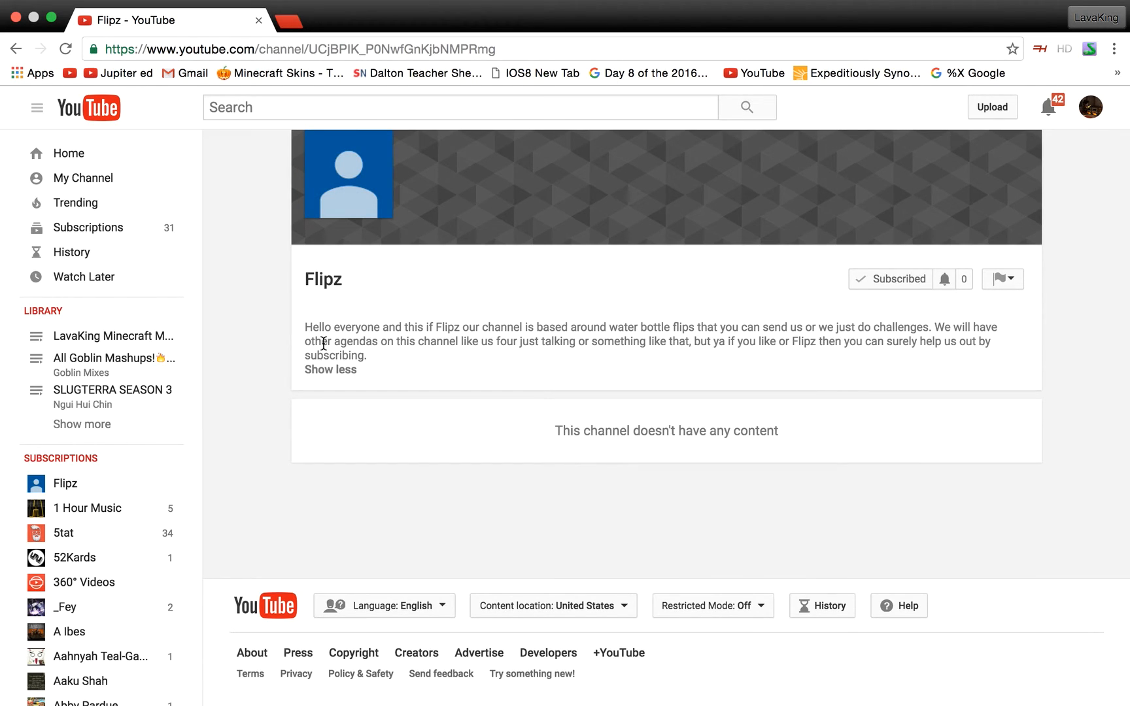
{"action": "mouse_move", "coordinate": [490, 367]}
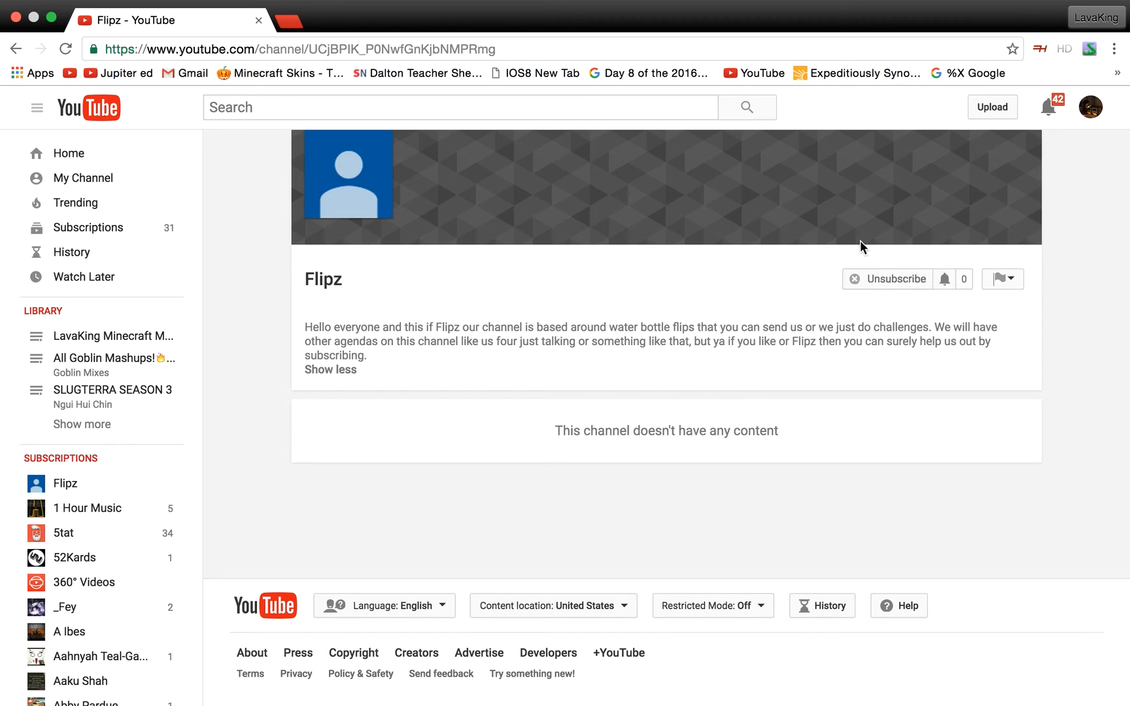
{"action": "left_click", "coordinate": [896, 279]}
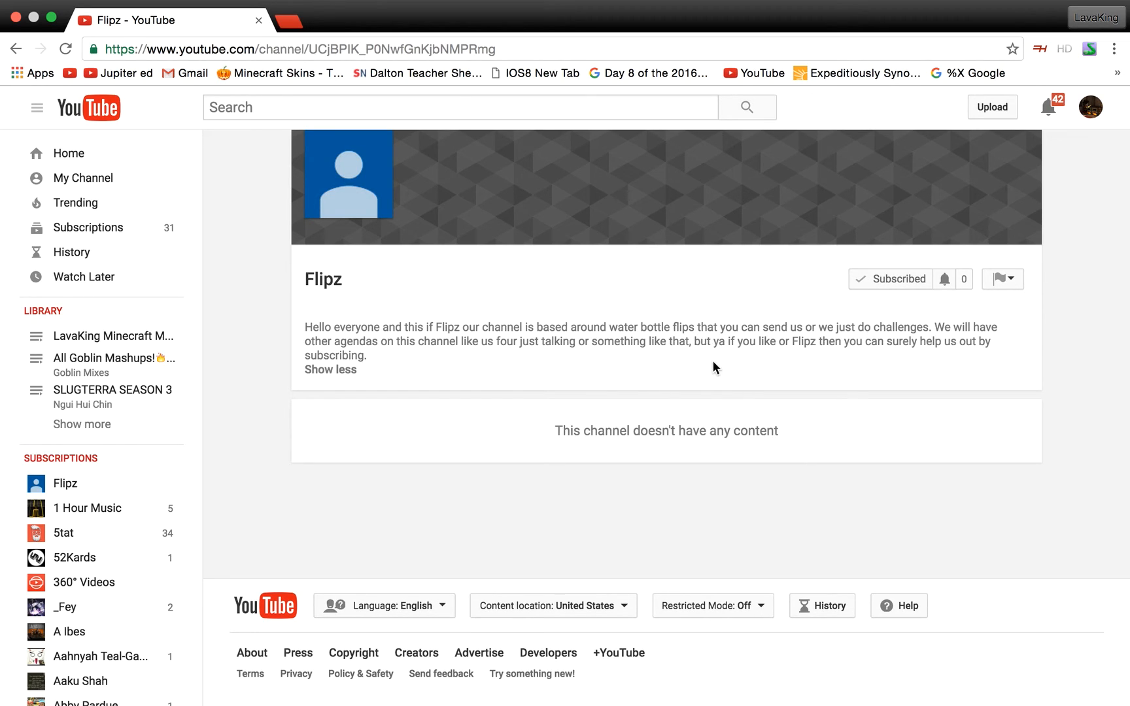
{"action": "mouse_move", "coordinate": [699, 363]}
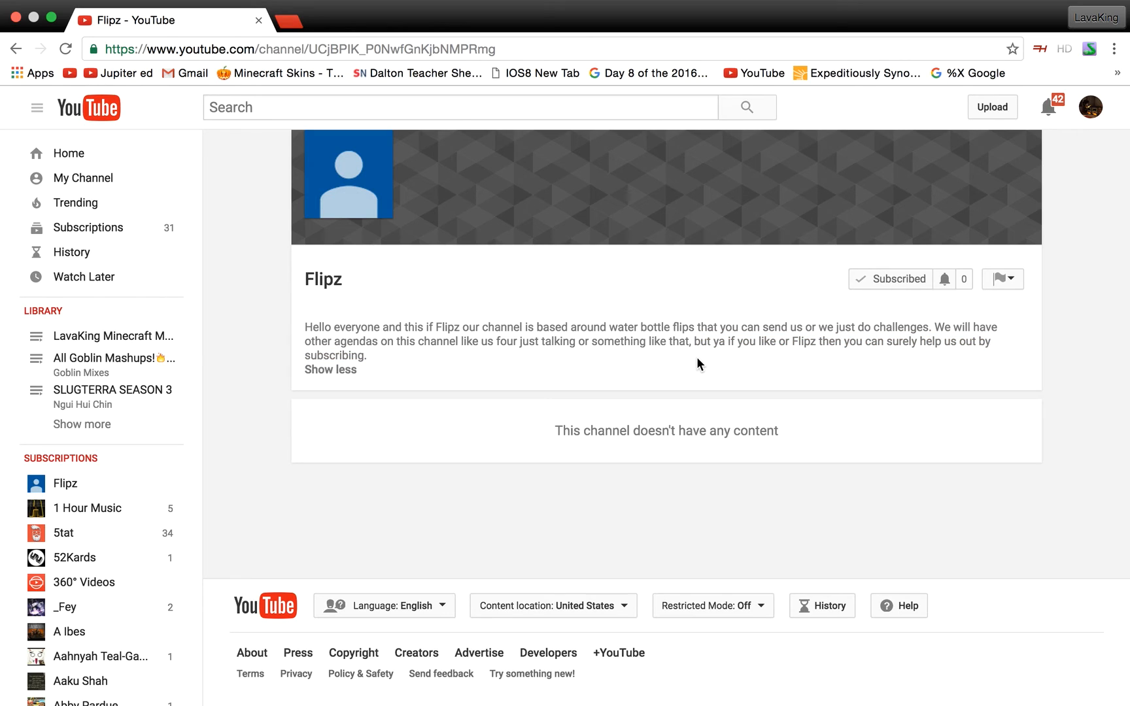
{"action": "left_click", "coordinate": [263, 49]}
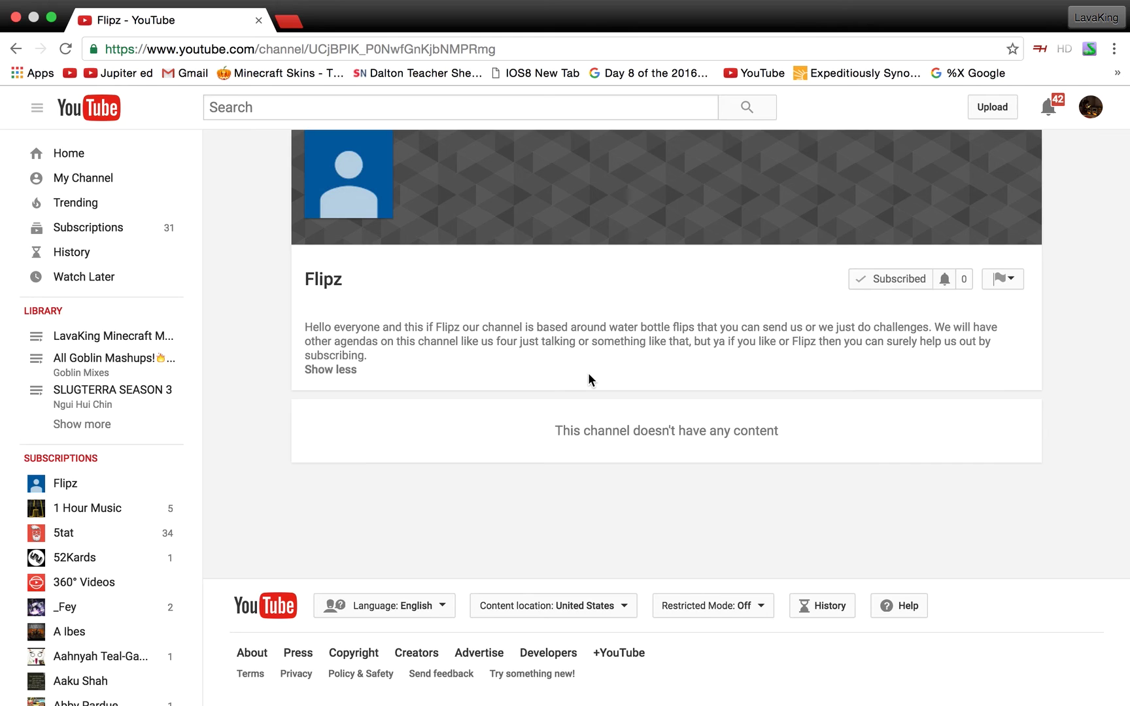
{"action": "mouse_move", "coordinate": [593, 317]}
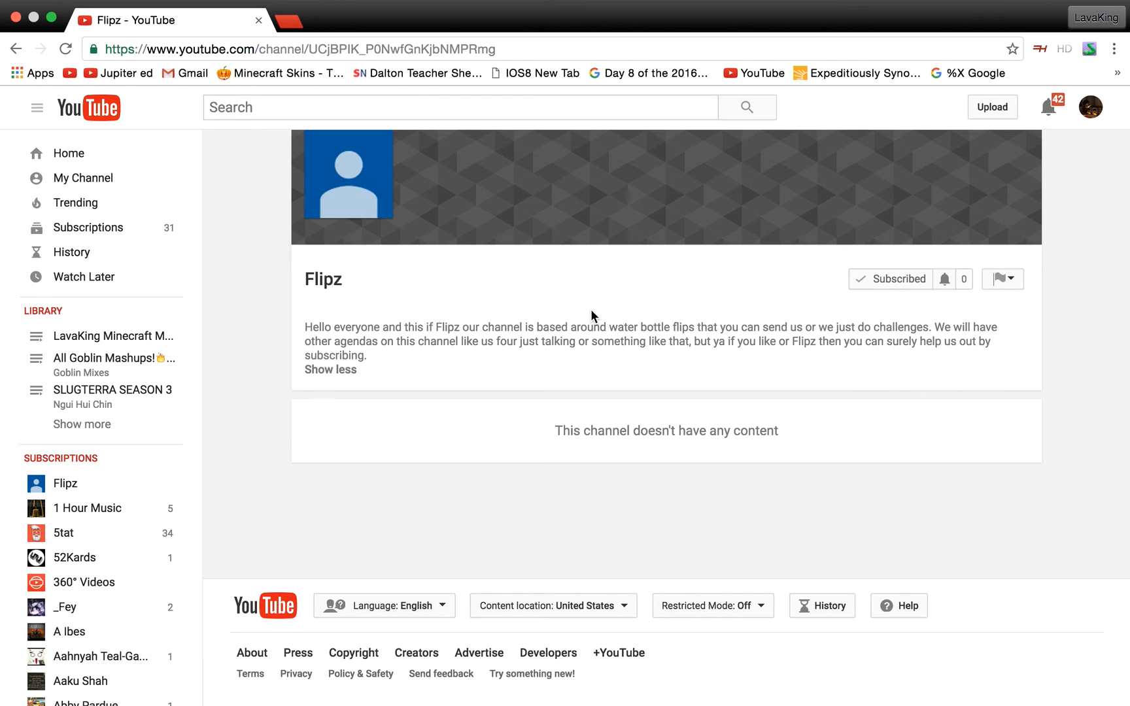
{"action": "mouse_move", "coordinate": [679, 397]}
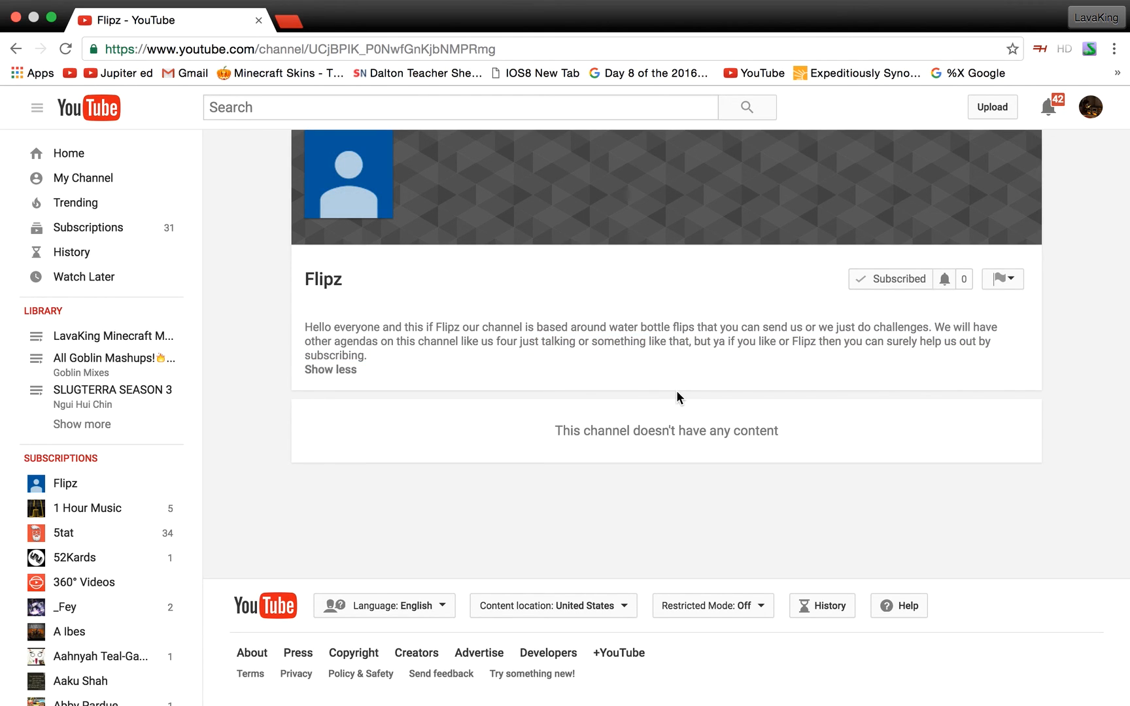
{"action": "mouse_move", "coordinate": [785, 245]}
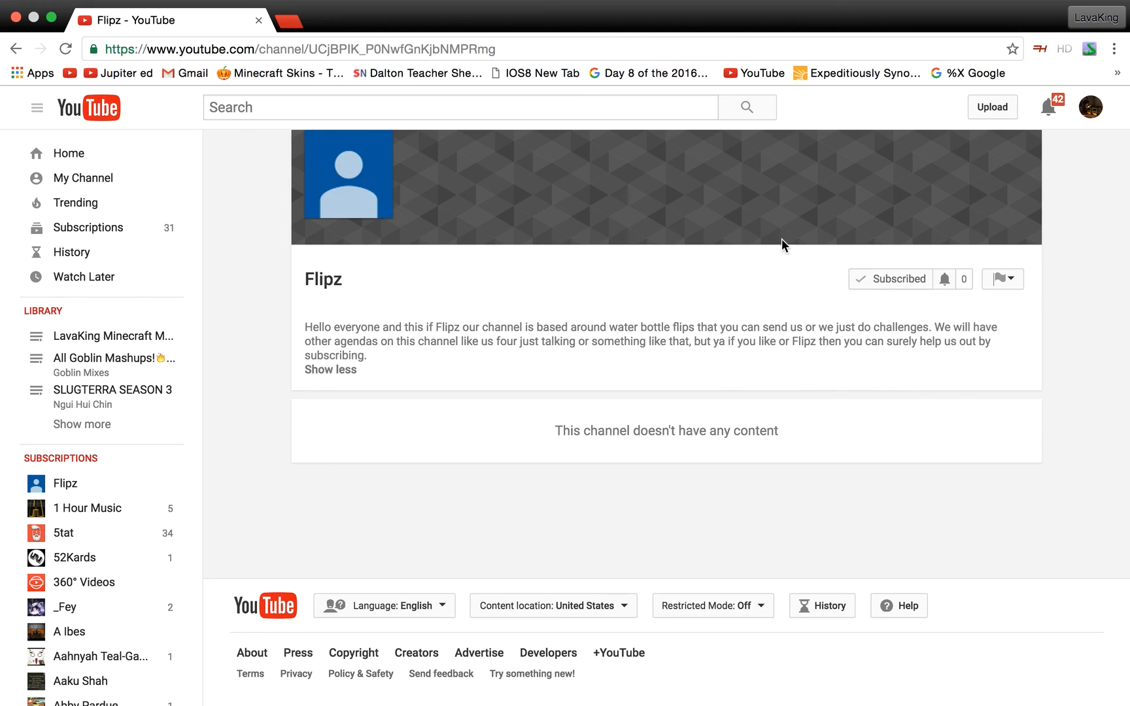